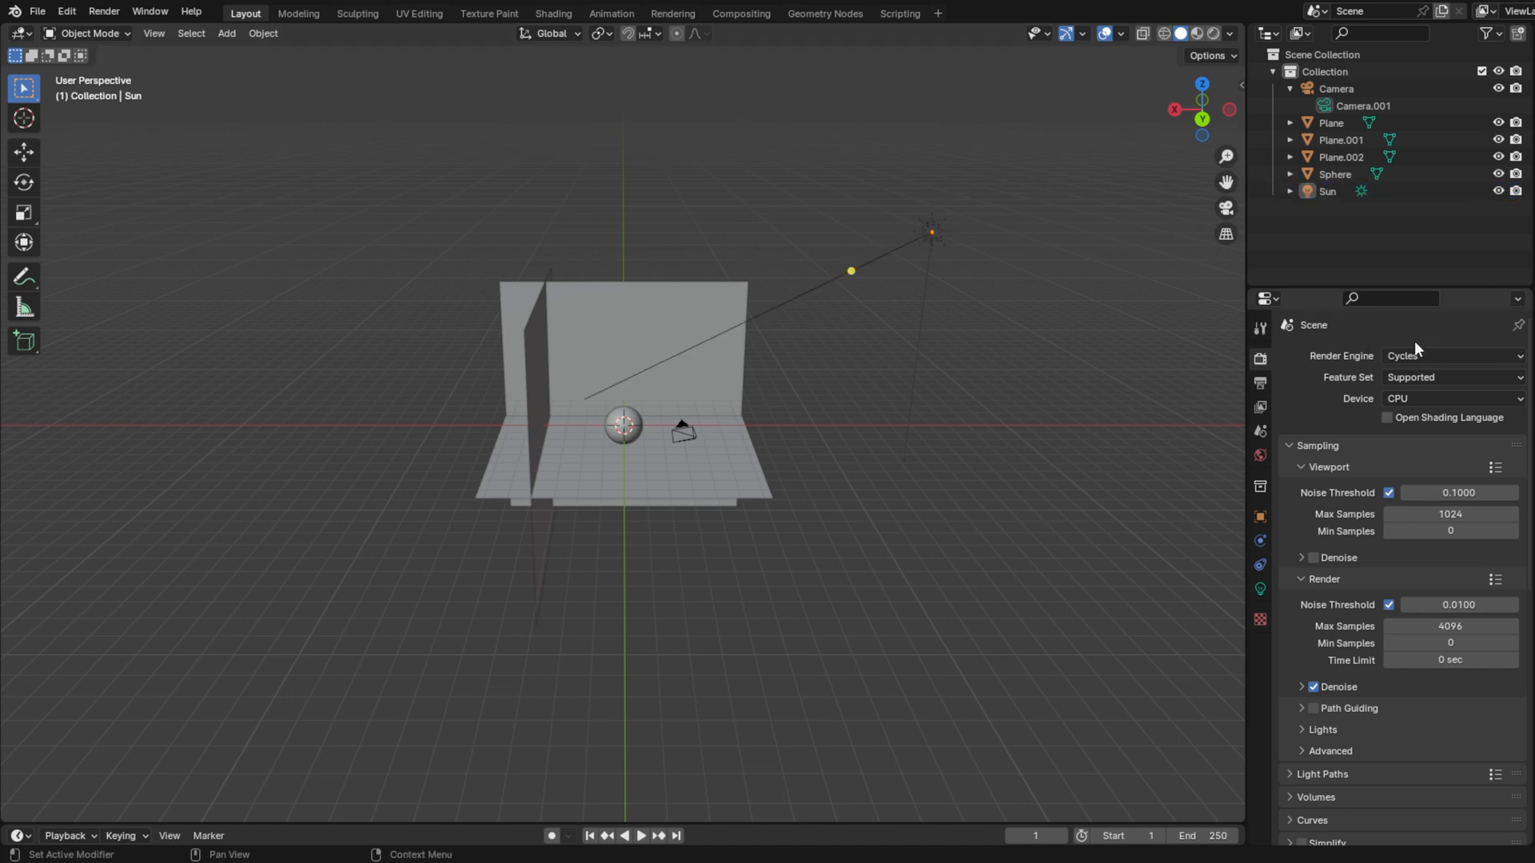
Switch the render engine to Cycles on GPU Compute and set the render noise threshold to 0.1
left_click(1452, 355)
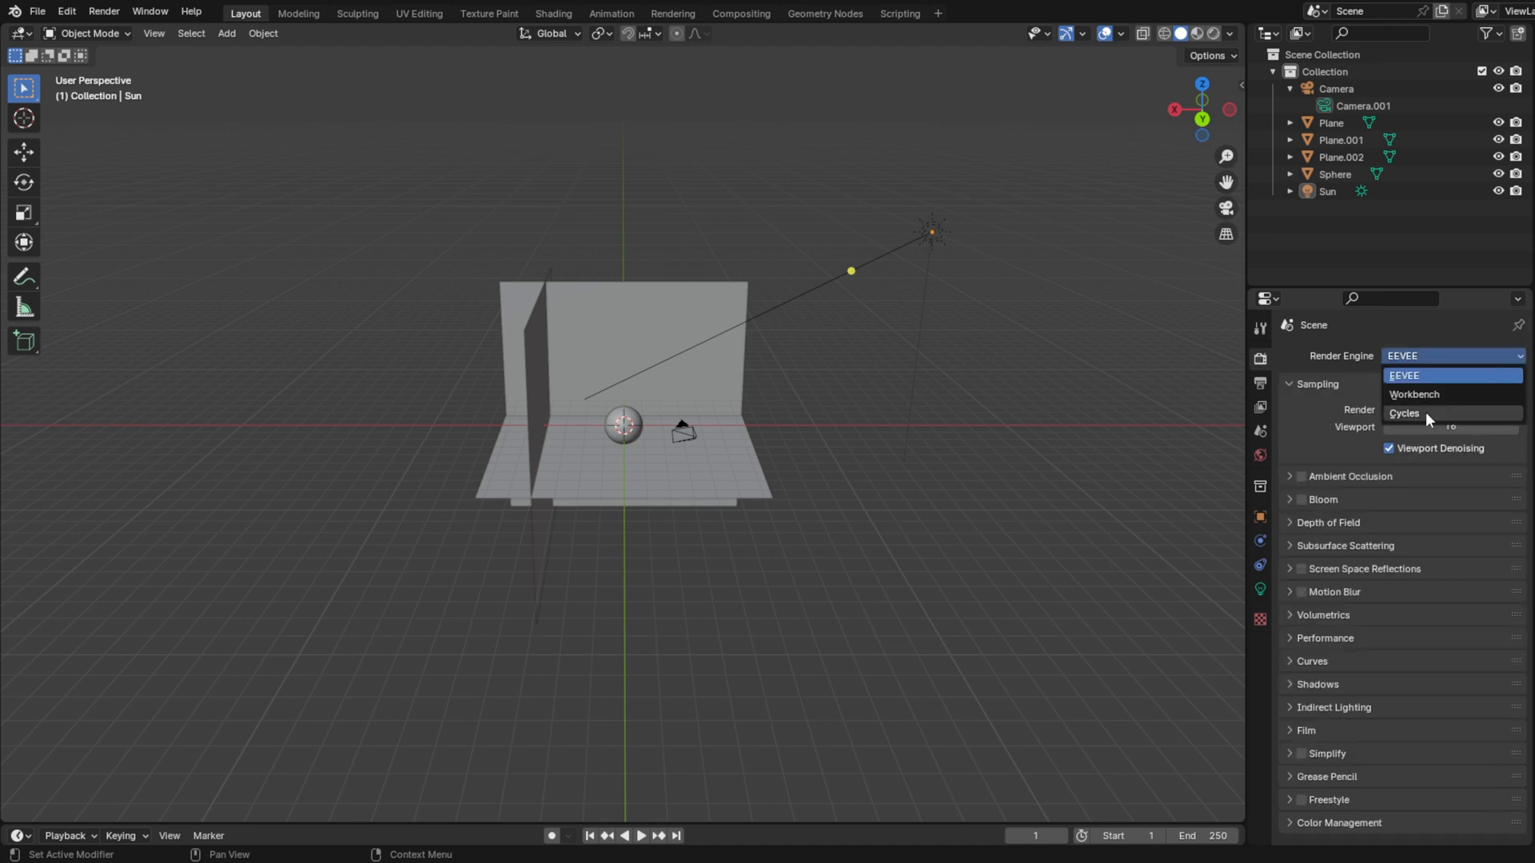
left_click(1404, 414)
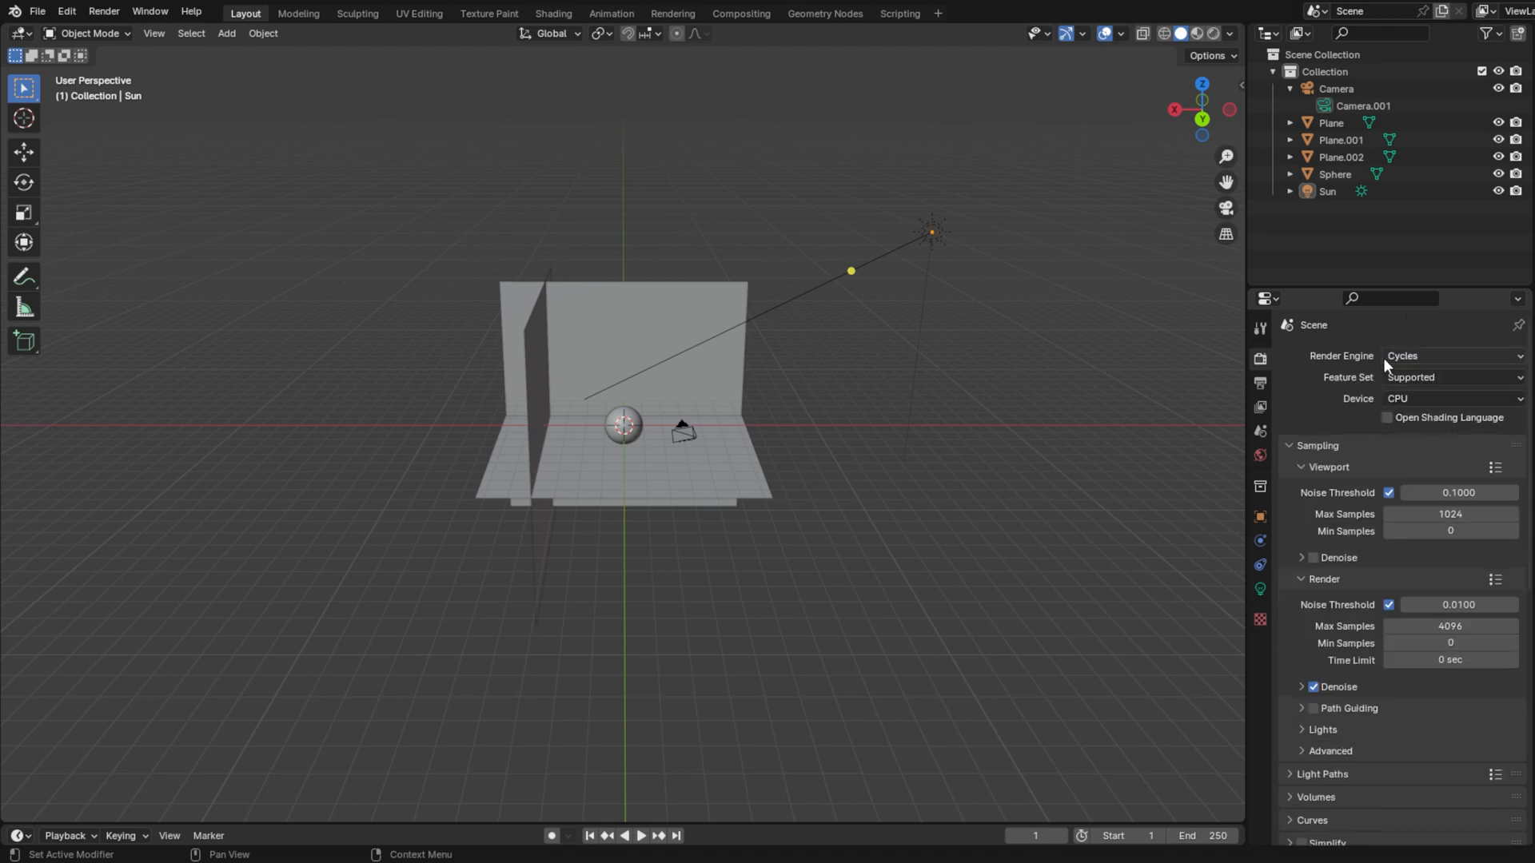
mouse_move(1401, 355)
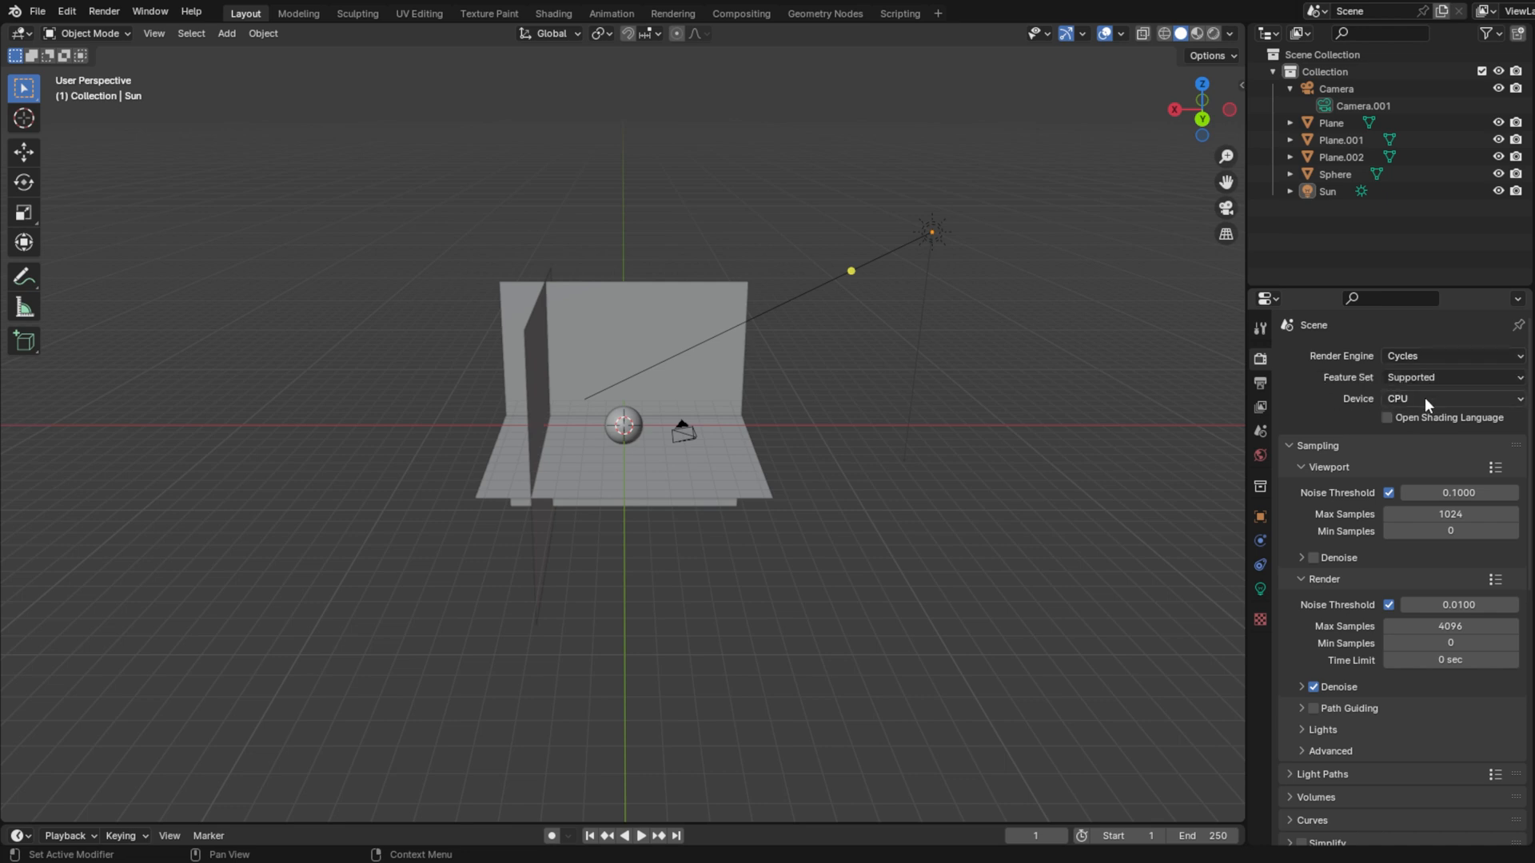
left_click(1452, 398)
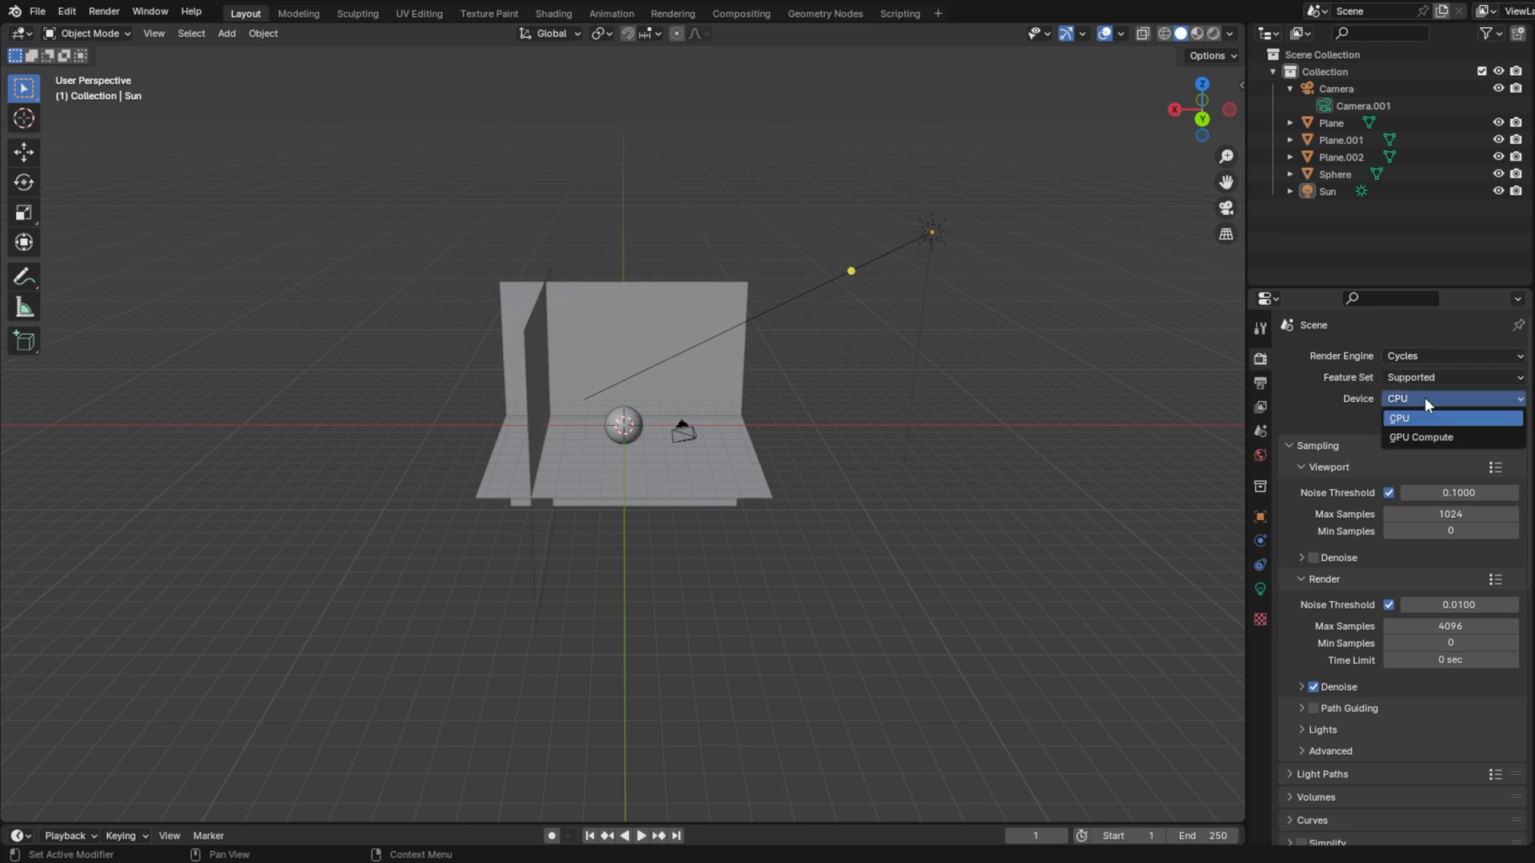
left_click(1421, 436)
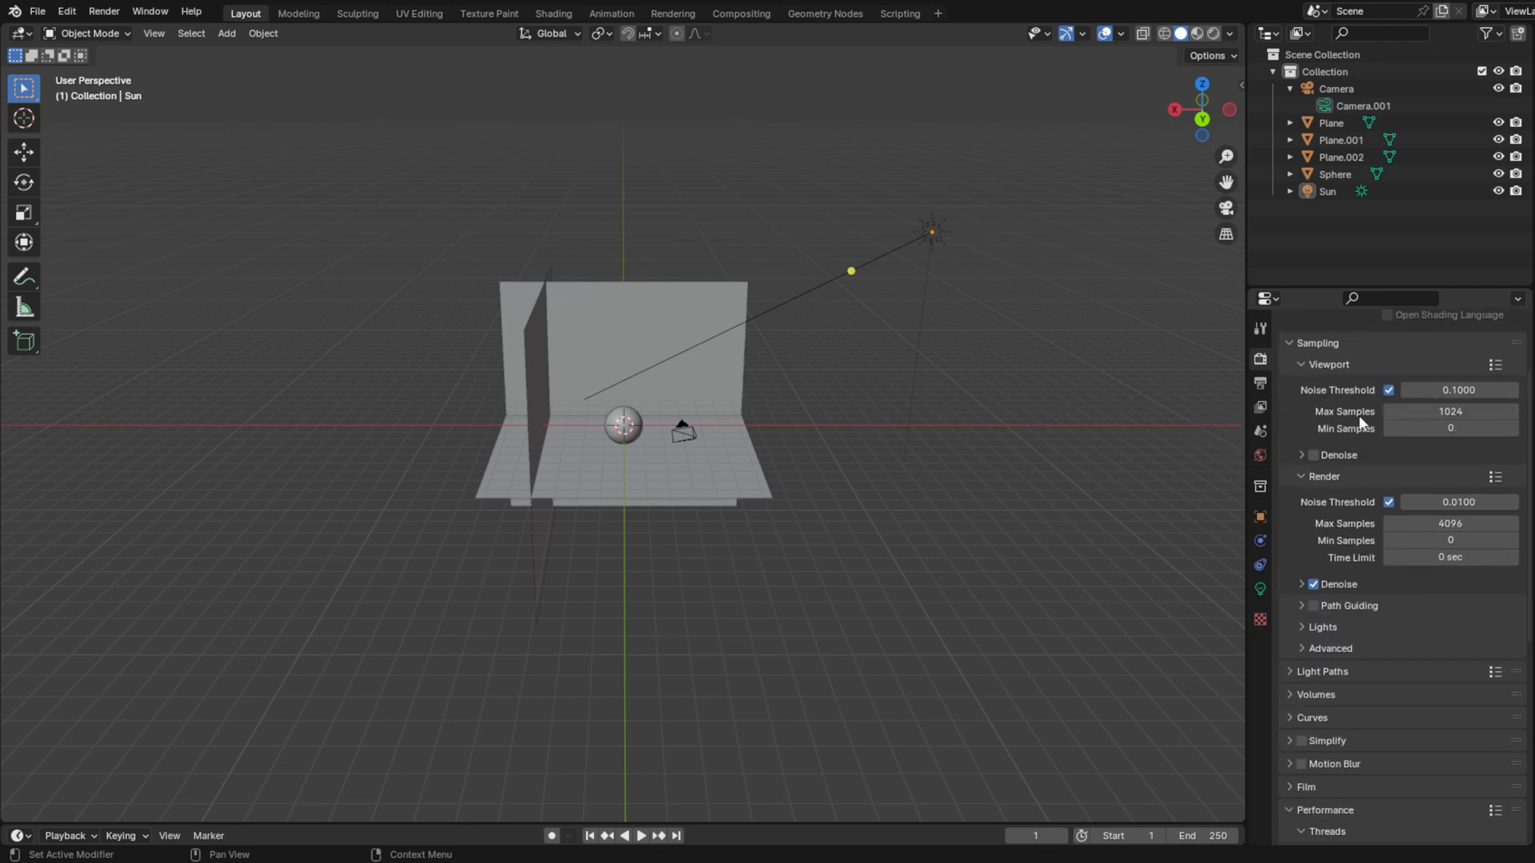
mouse_move(1413, 519)
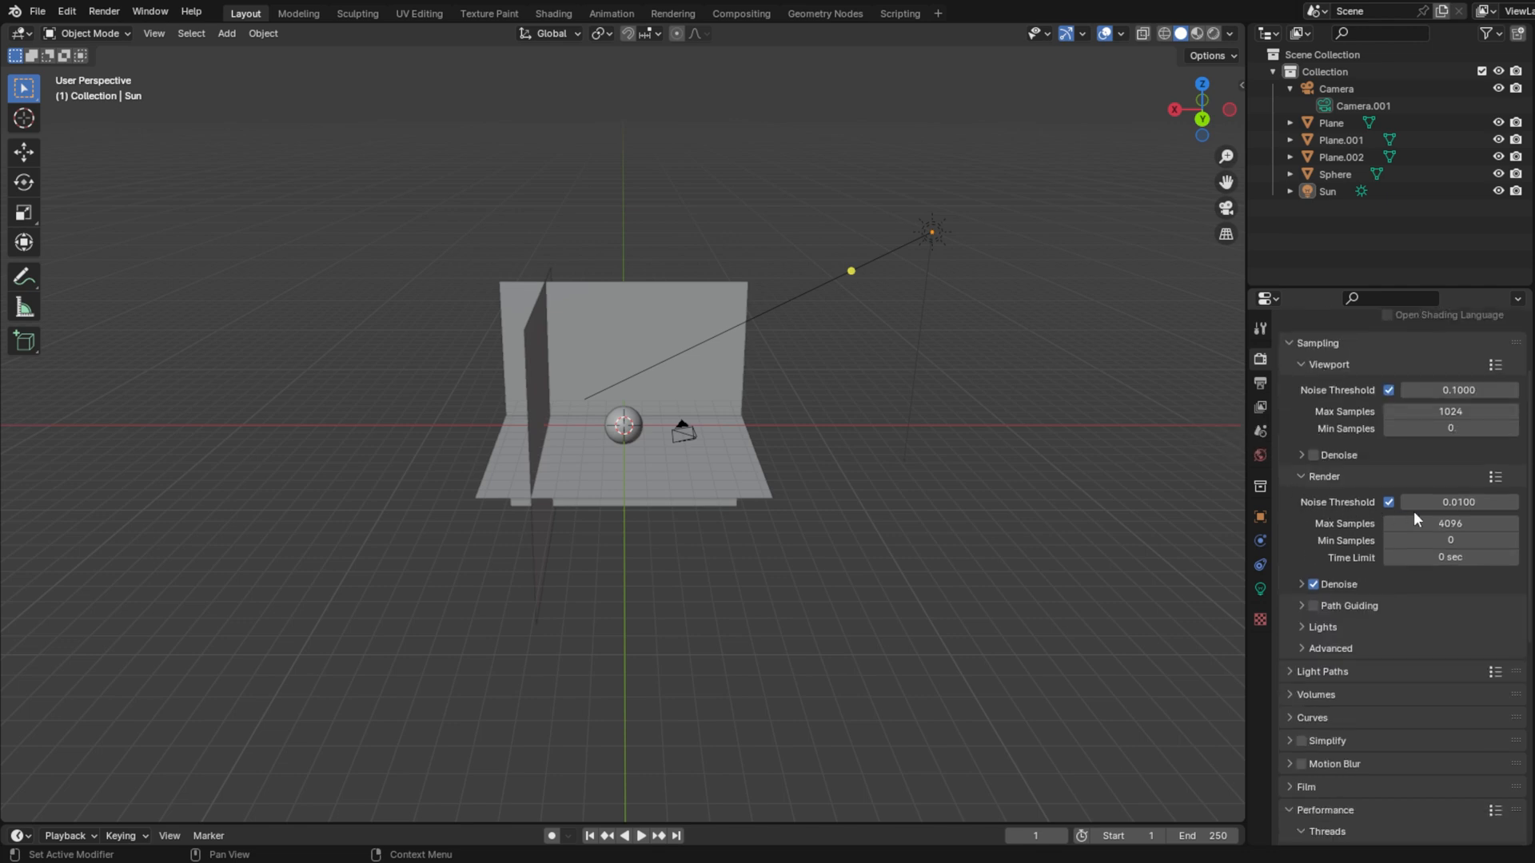
mouse_move(1457, 502)
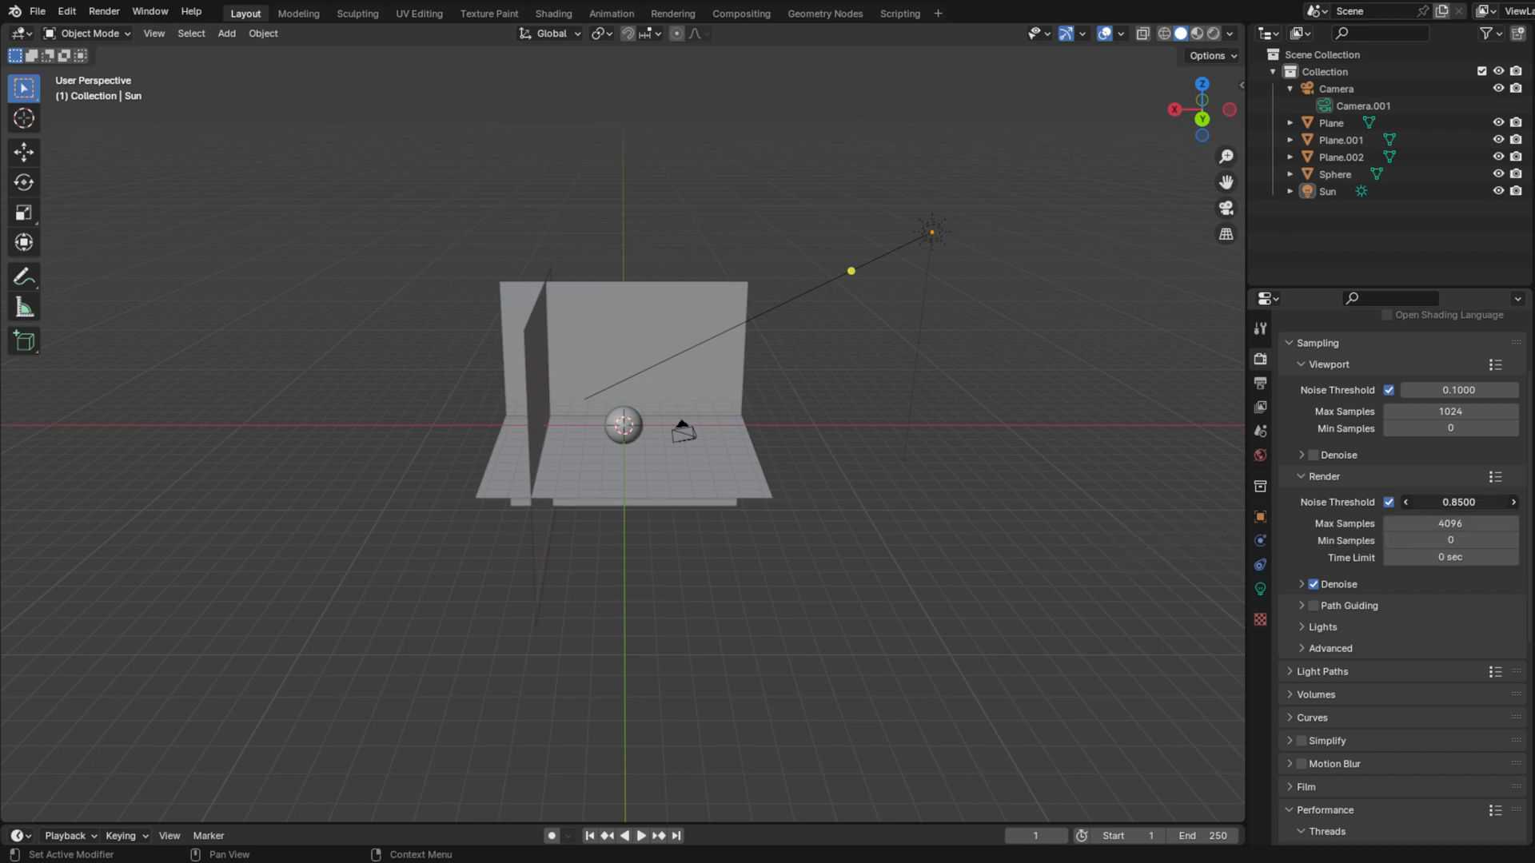
left_click(1457, 501)
type("0.1000")
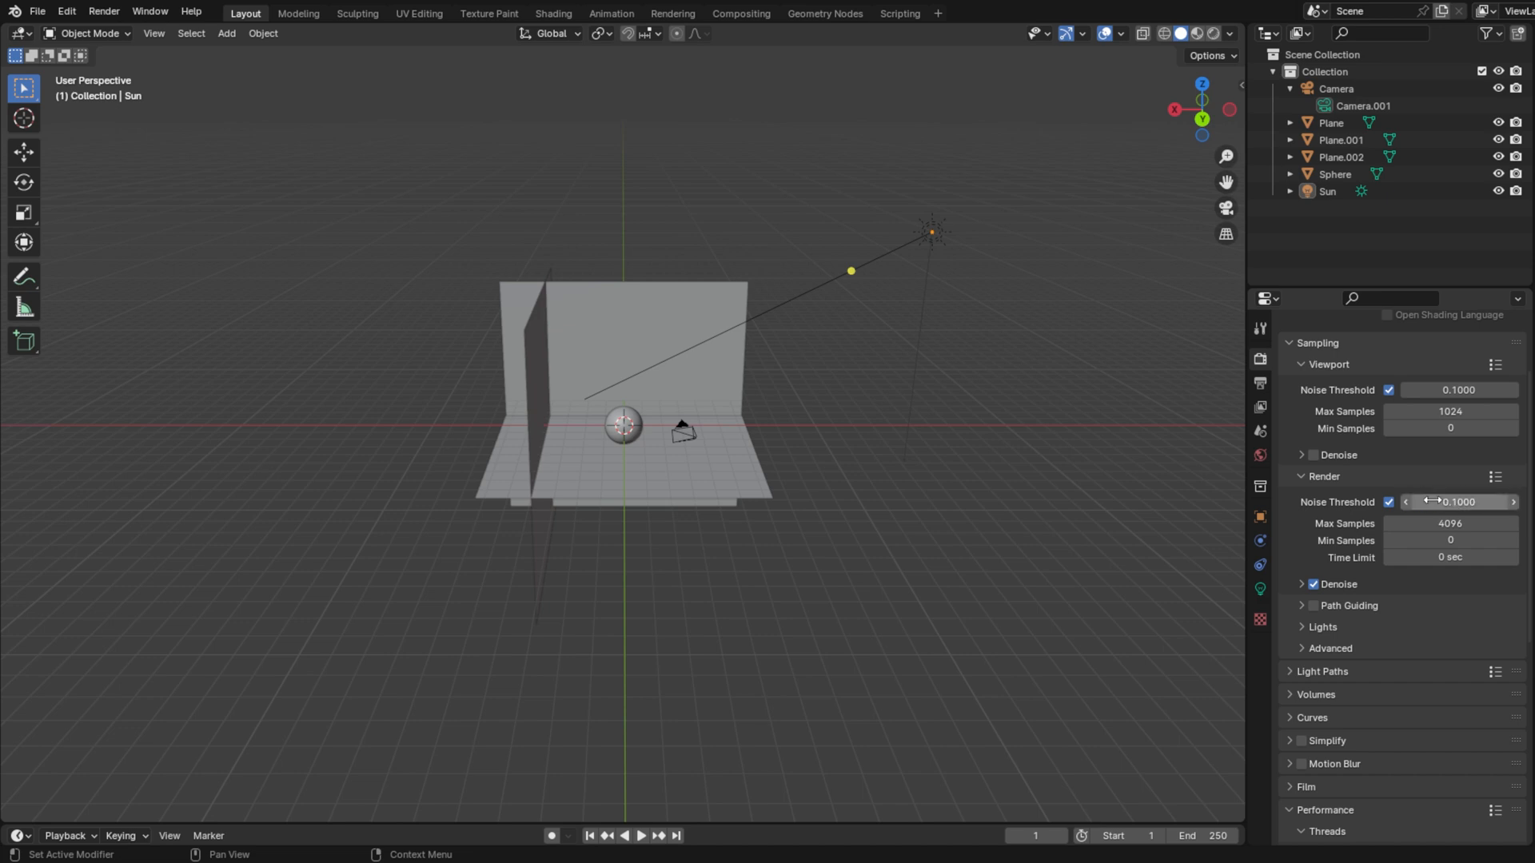
Enable Persistent Data under Performance > Final Render
scroll("down", 3)
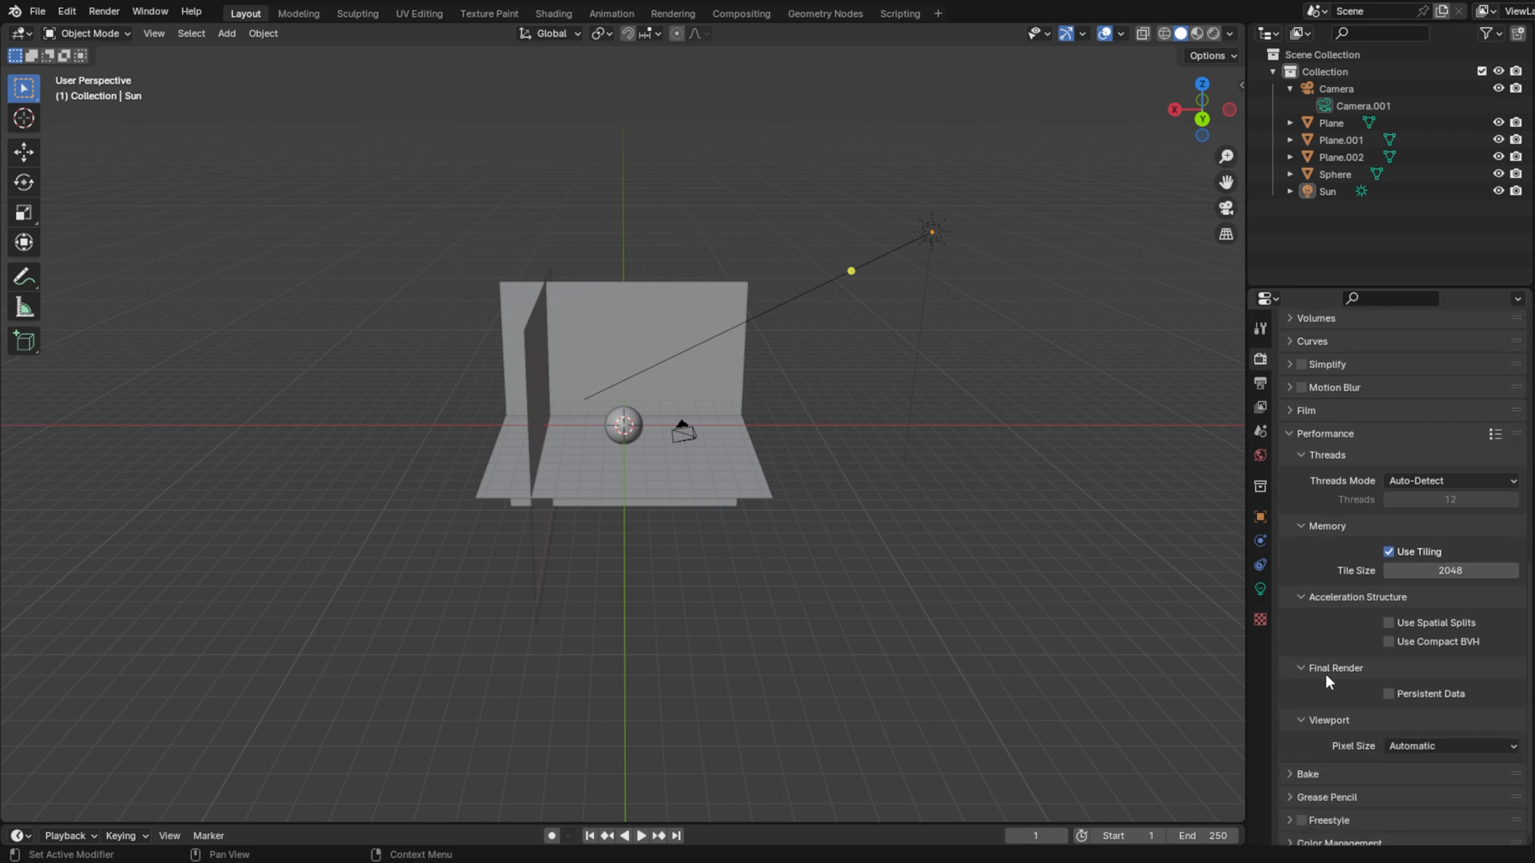
mouse_move(1394, 699)
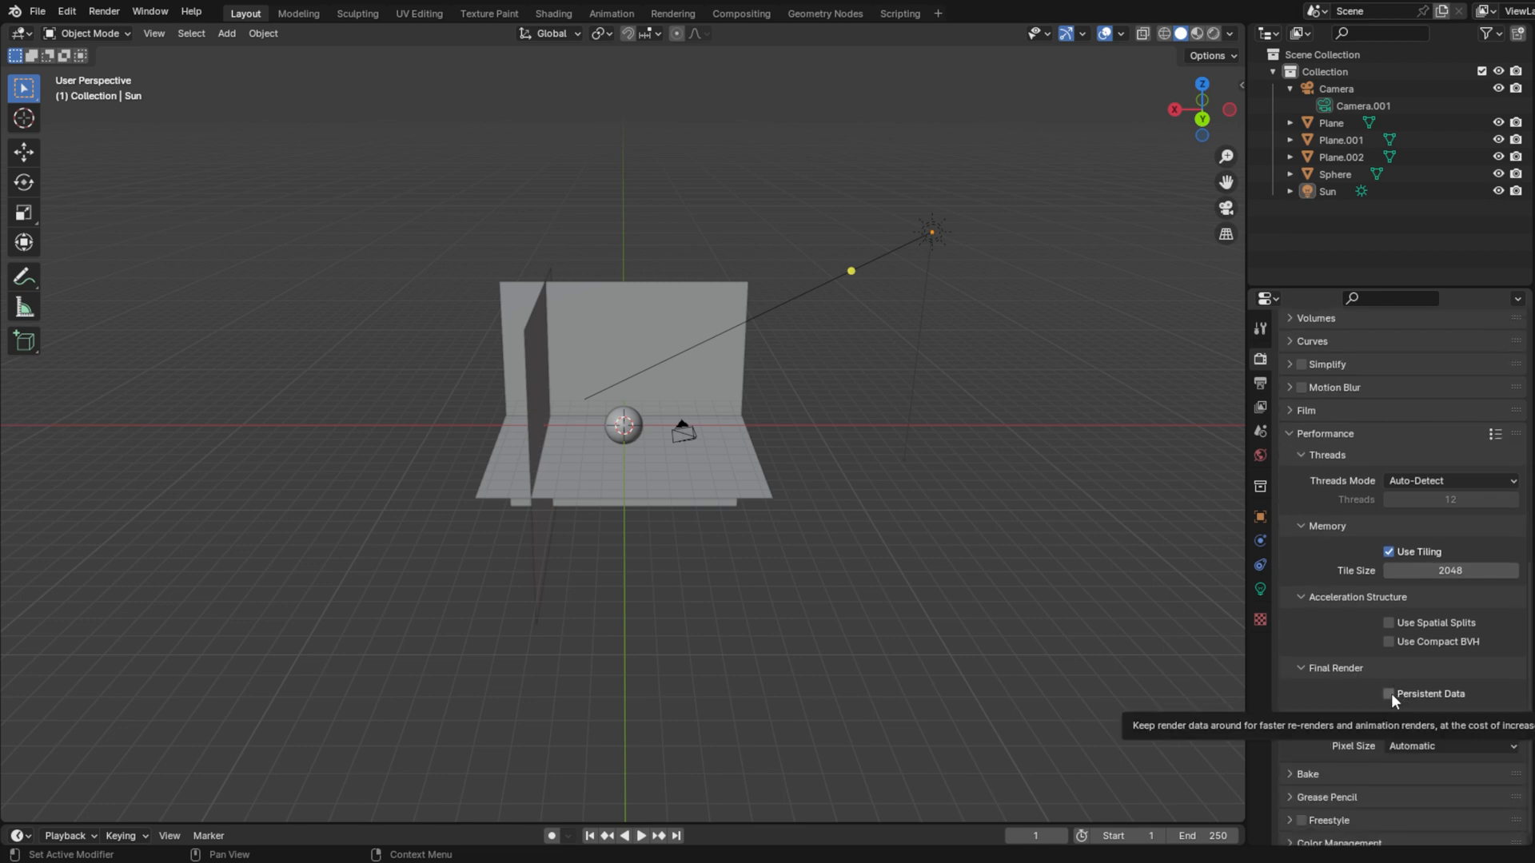
left_click(1387, 693)
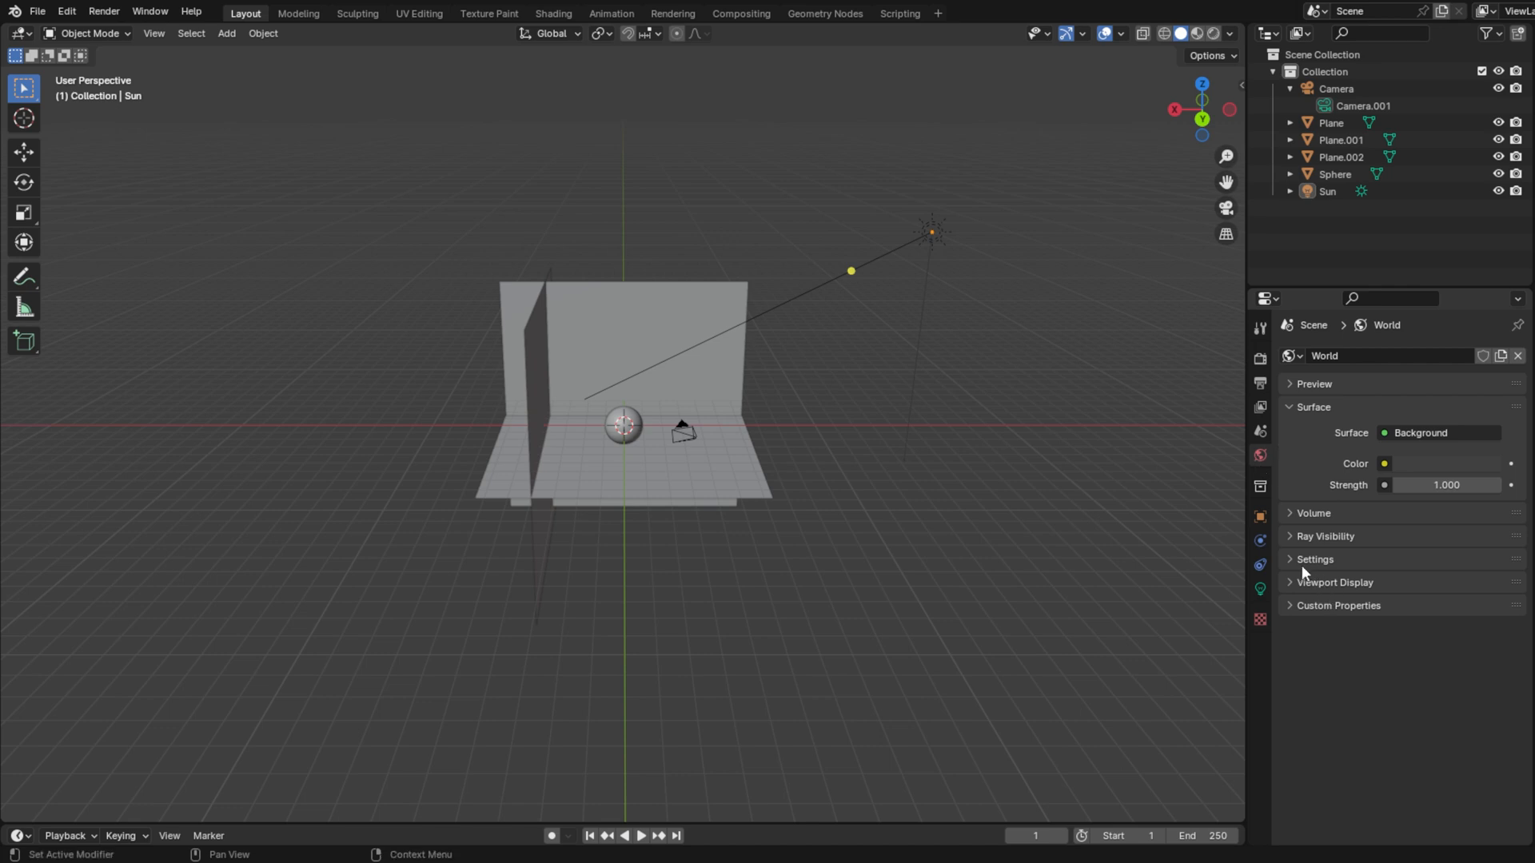
In World Settings, set Surface Sampling to Manual with a 712 map resolution
left_click(1315, 558)
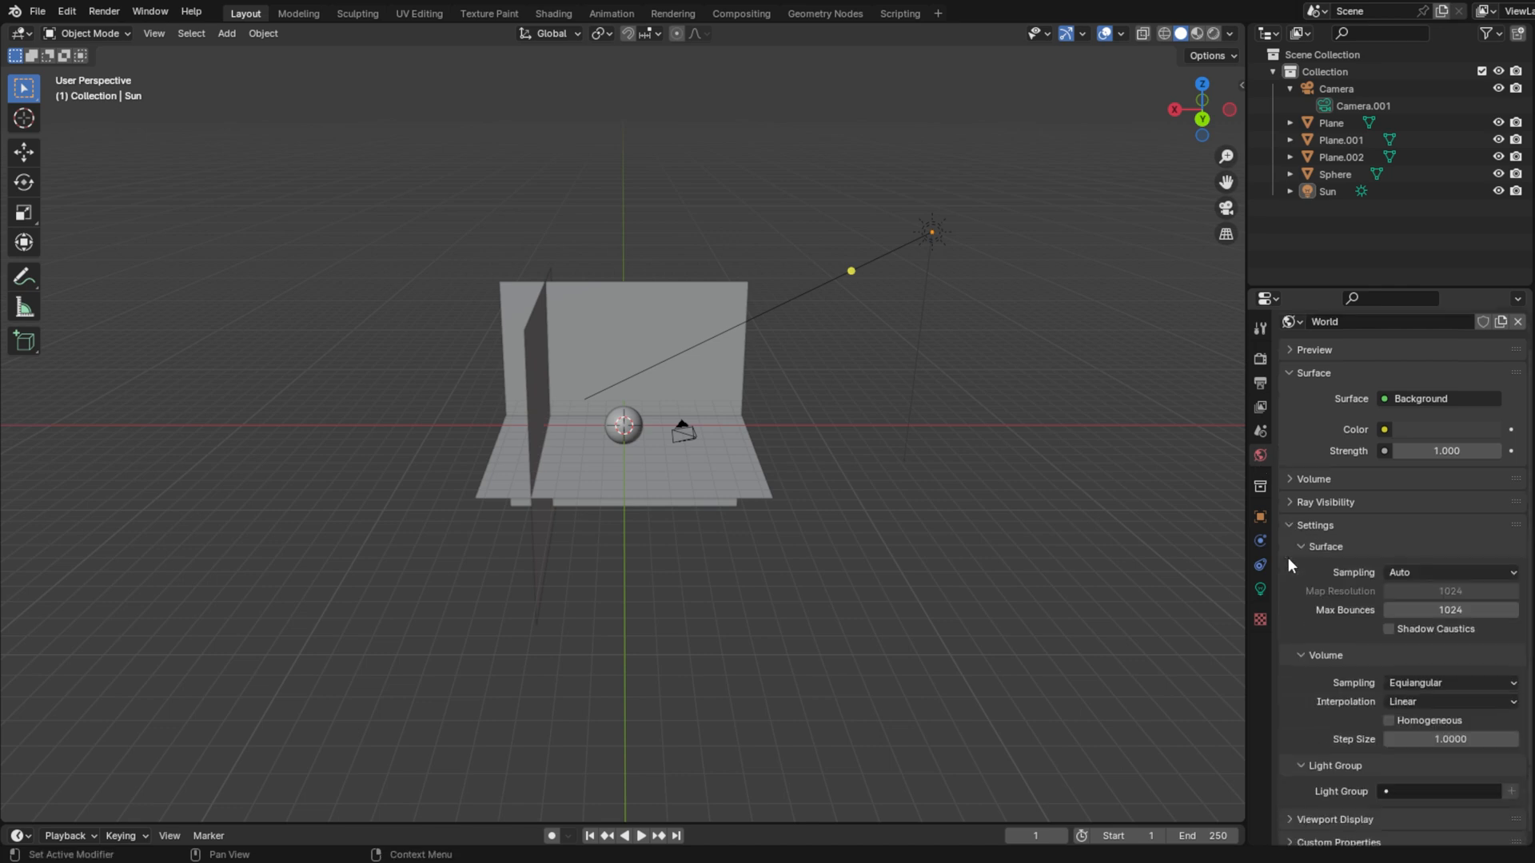
scroll("down", 3)
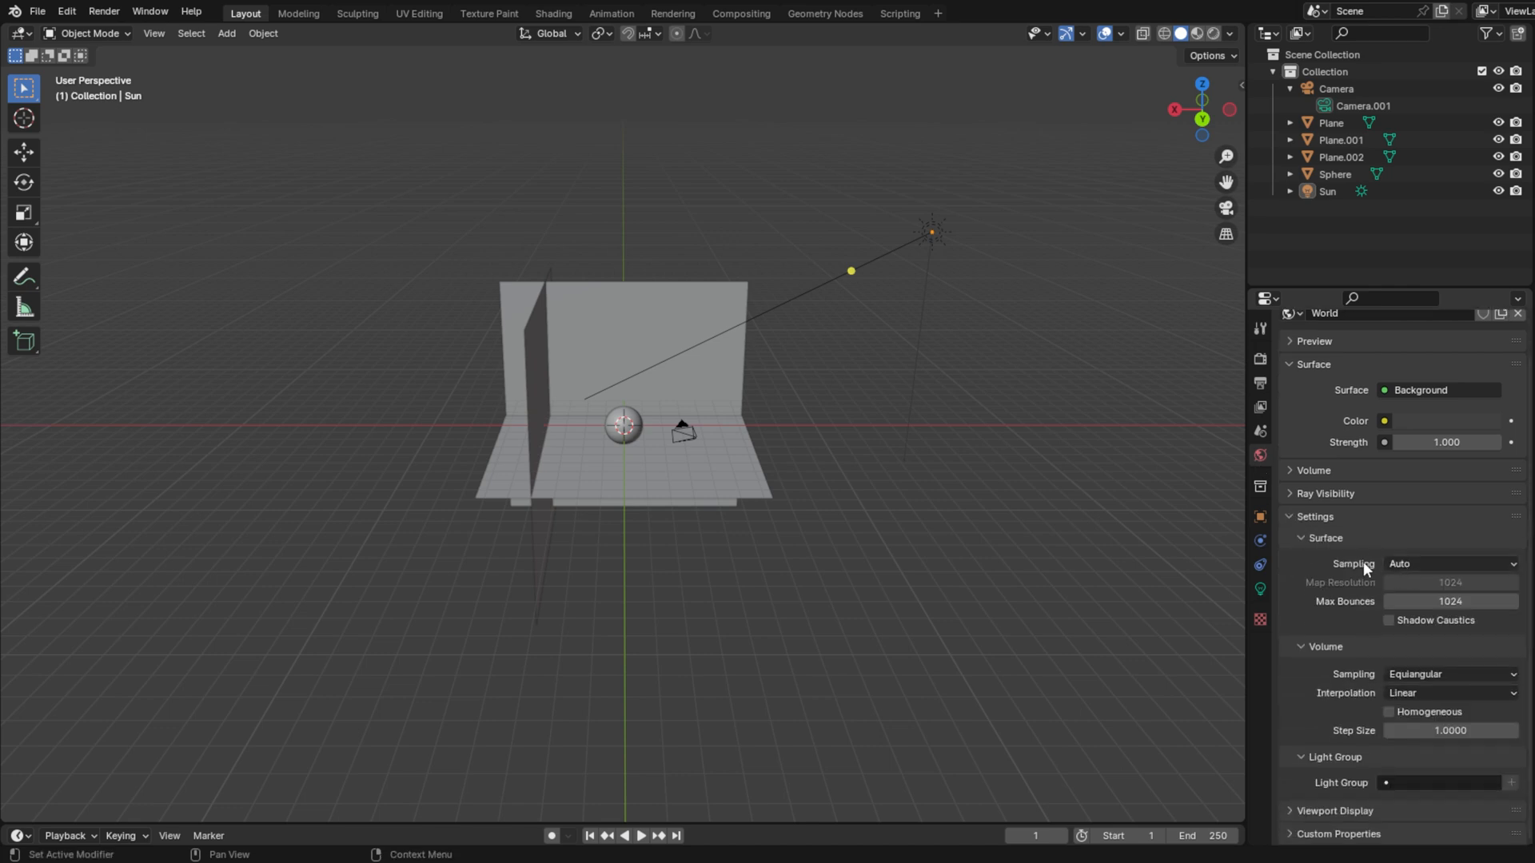
left_click(1452, 562)
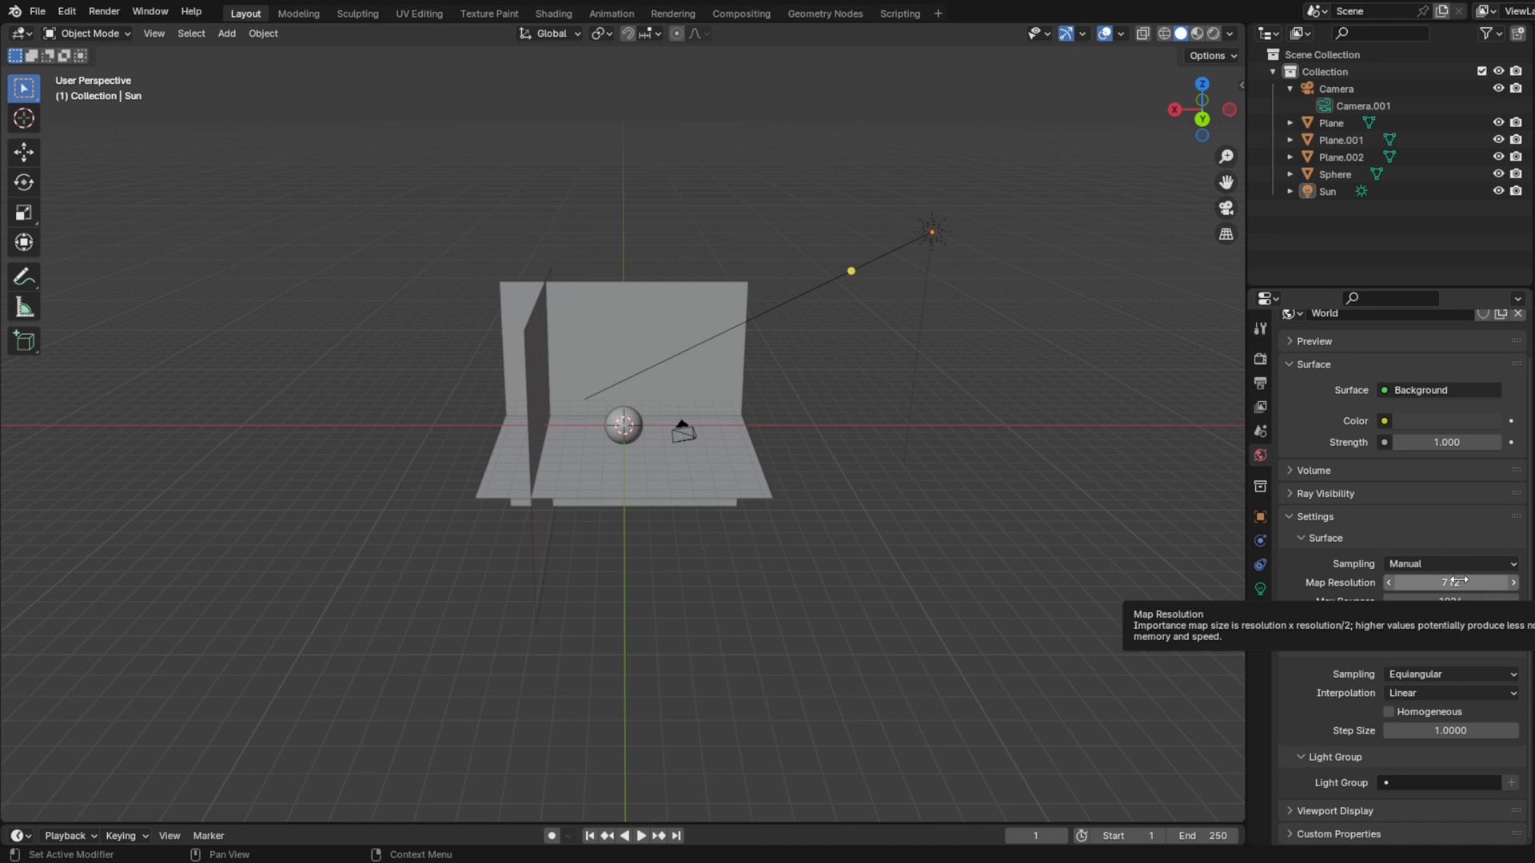
mouse_move(1440, 559)
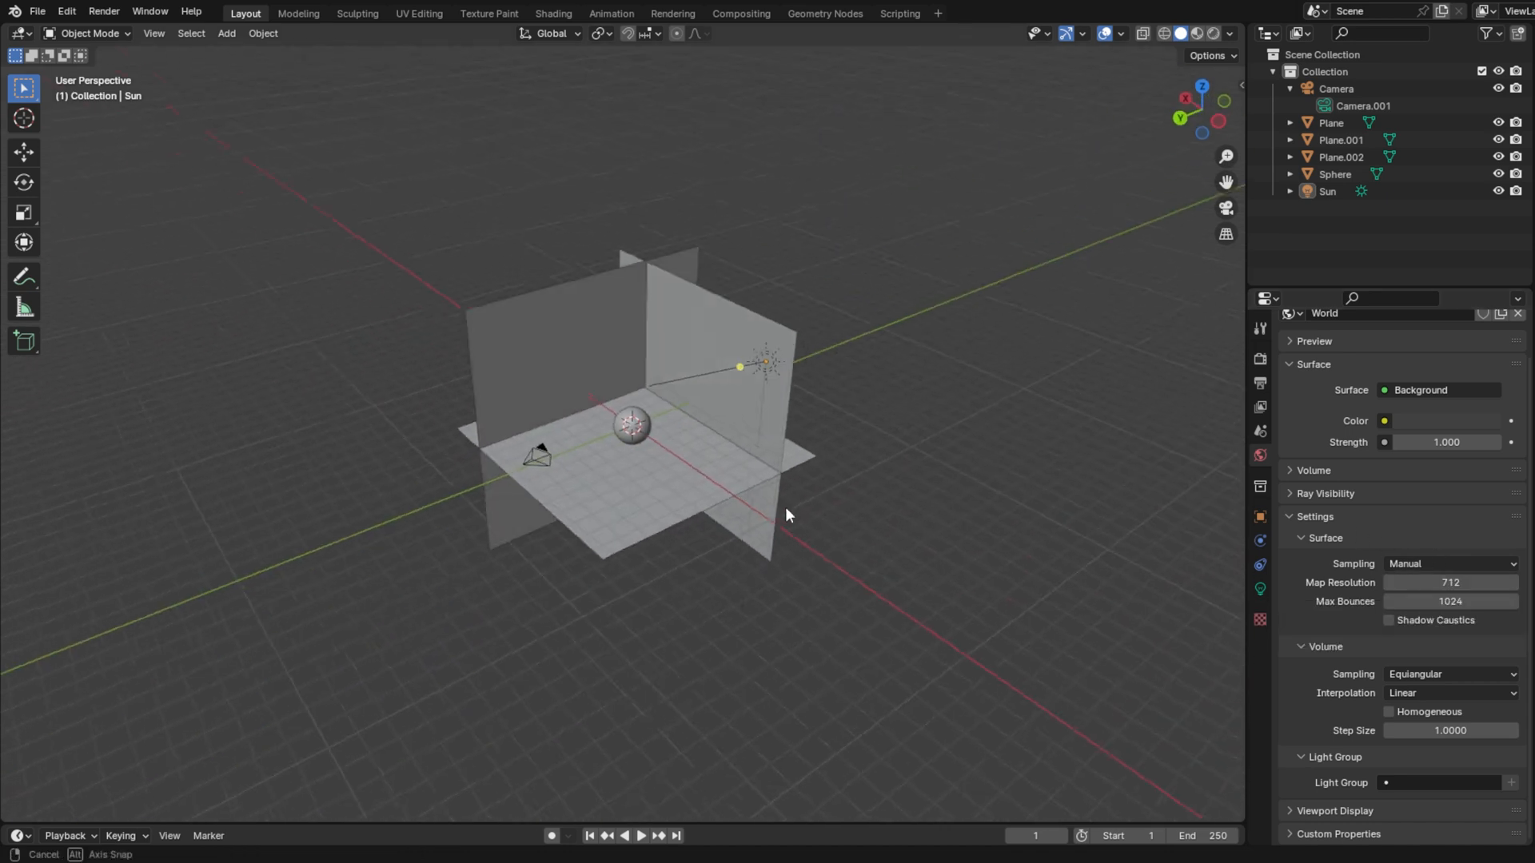
left_click_drag(788, 516, 854, 526)
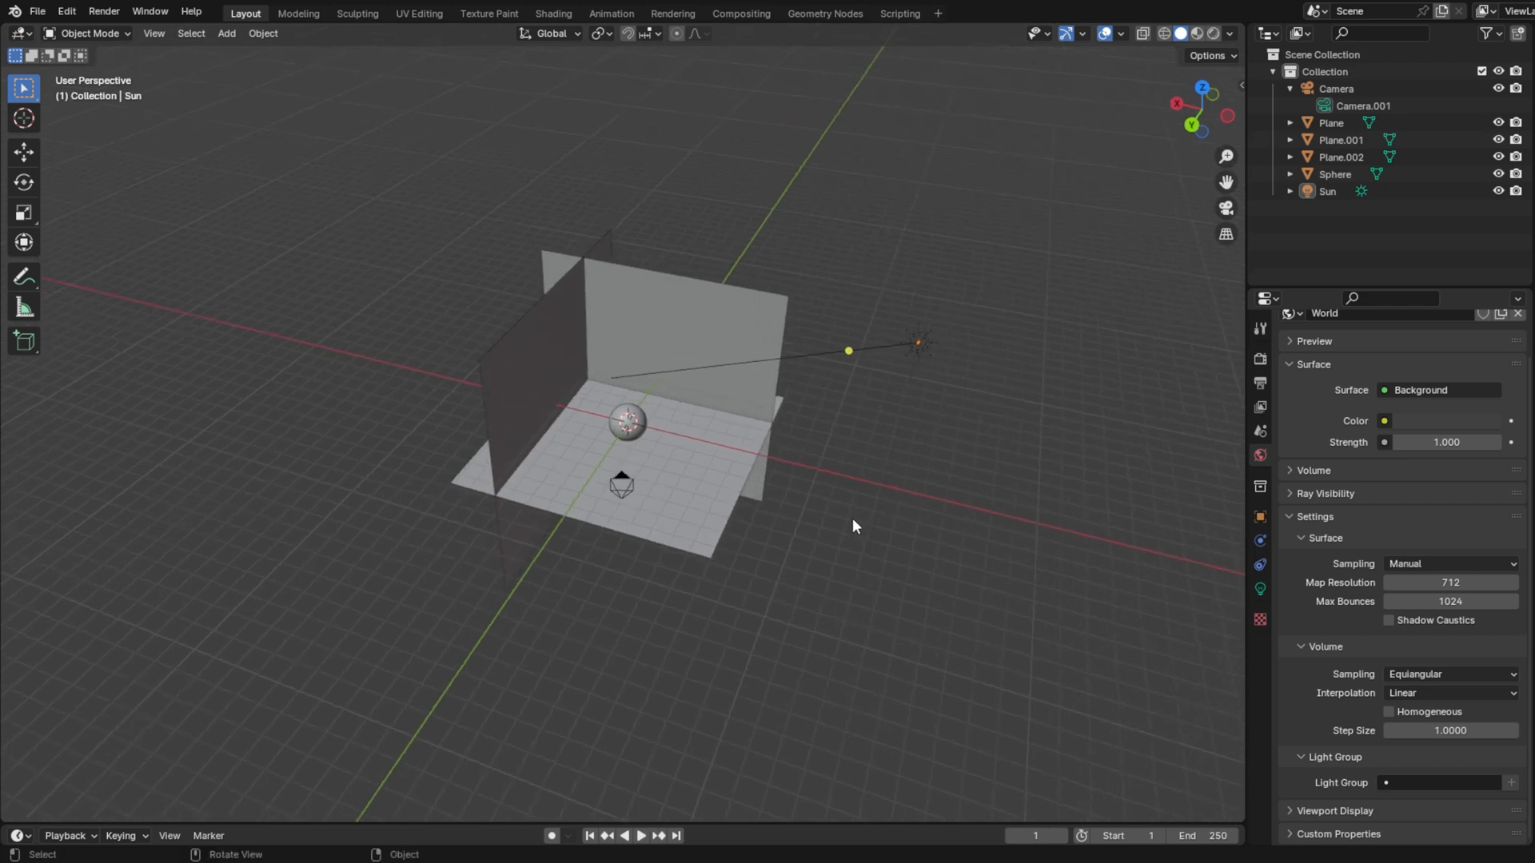